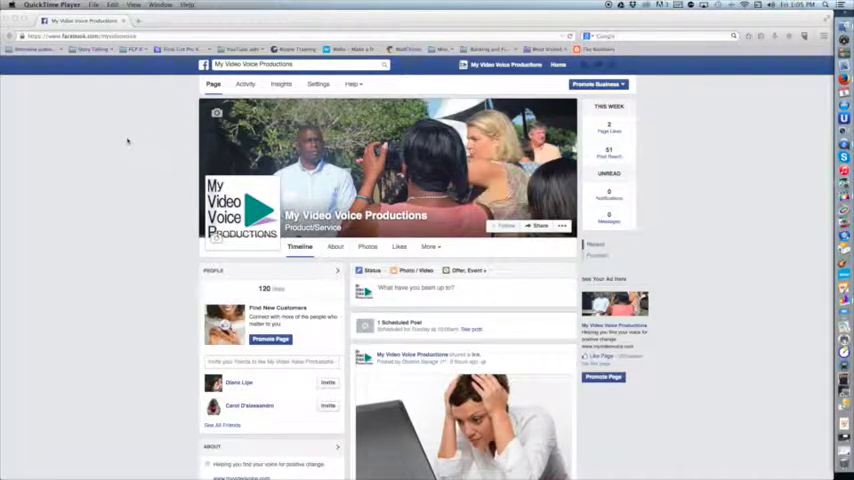
mouse_move(166, 192)
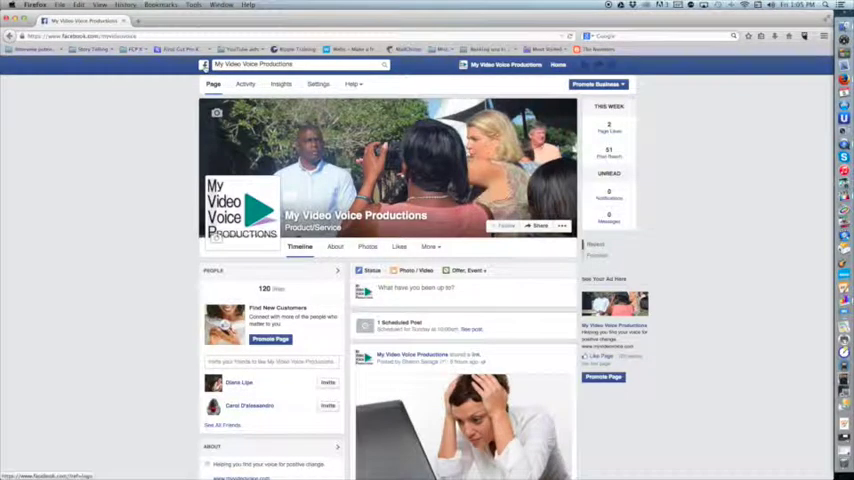
Step: Start Create a Page as the personal account and open the account actions list
left_click(558, 64)
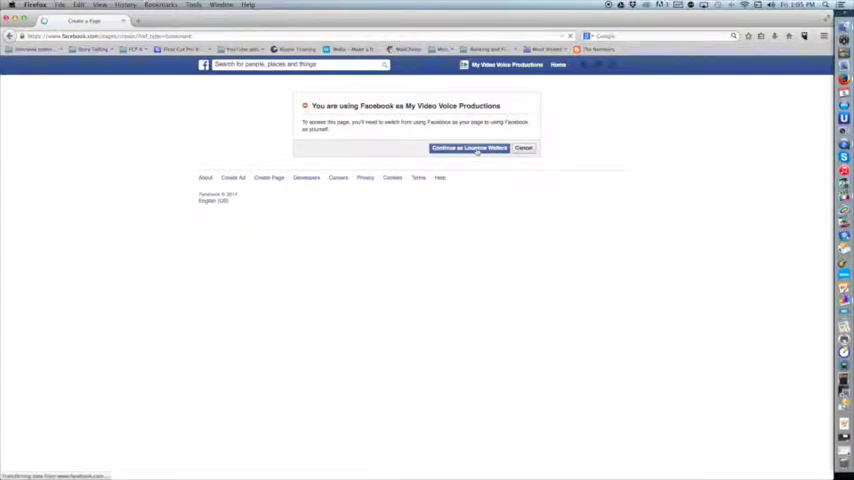
left_click(470, 148)
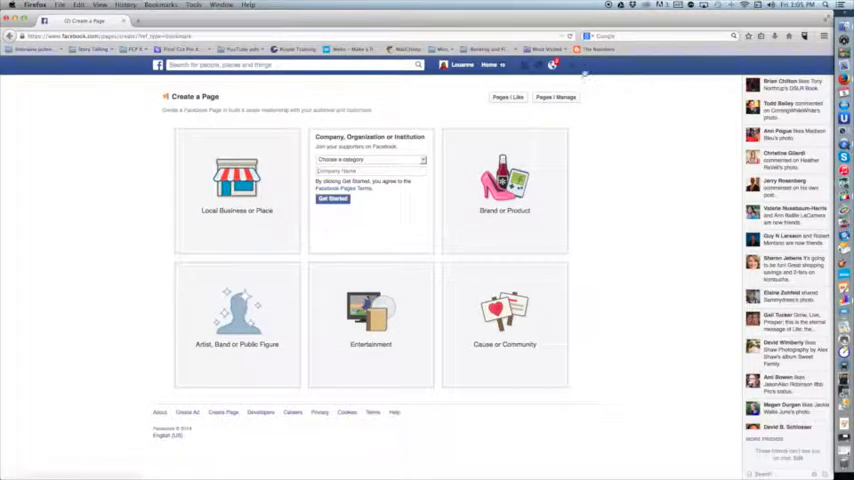
left_click(584, 64)
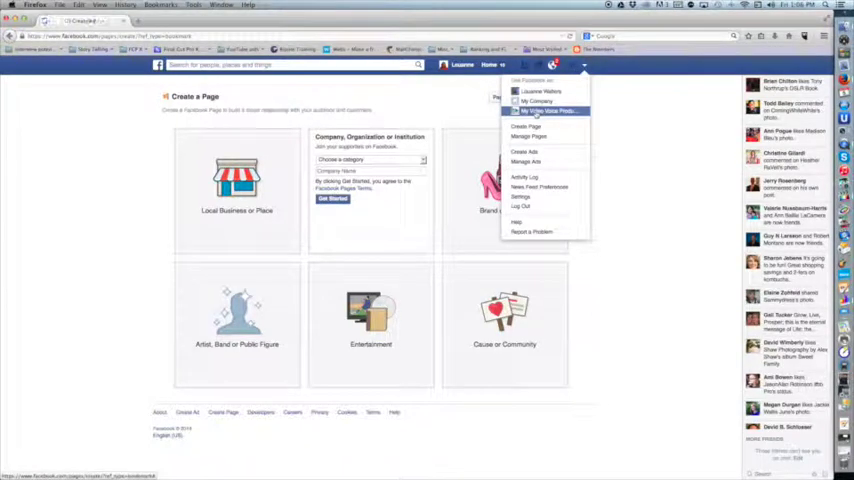
Step: Go to the custom web address (username) settings, continuing as the personal account
left_click(548, 112)
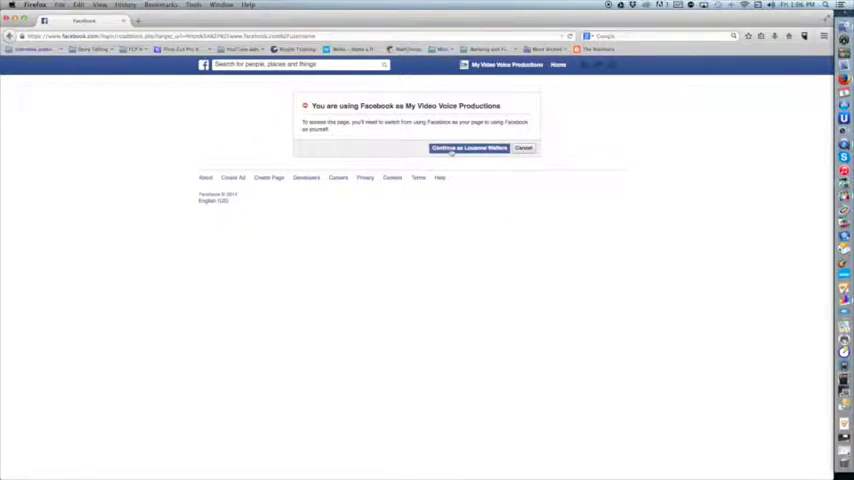
left_click(470, 148)
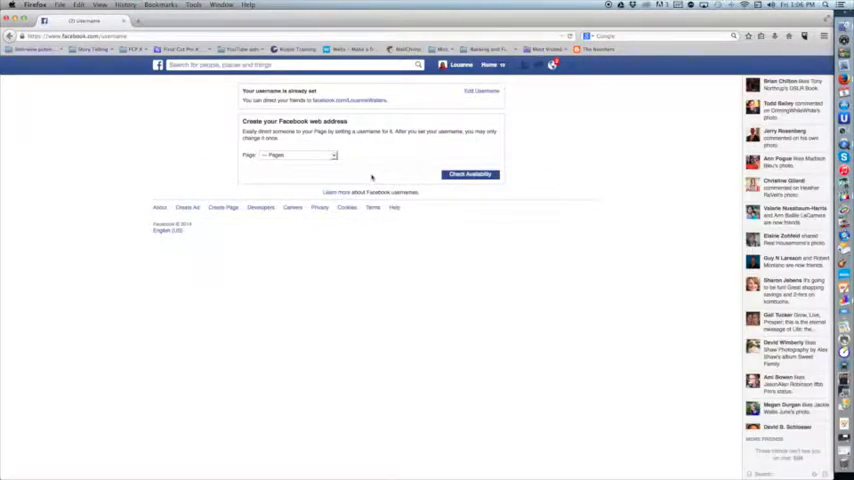
Step: Choose My Video Voice Productions as the page to receive the web address
left_click(296, 156)
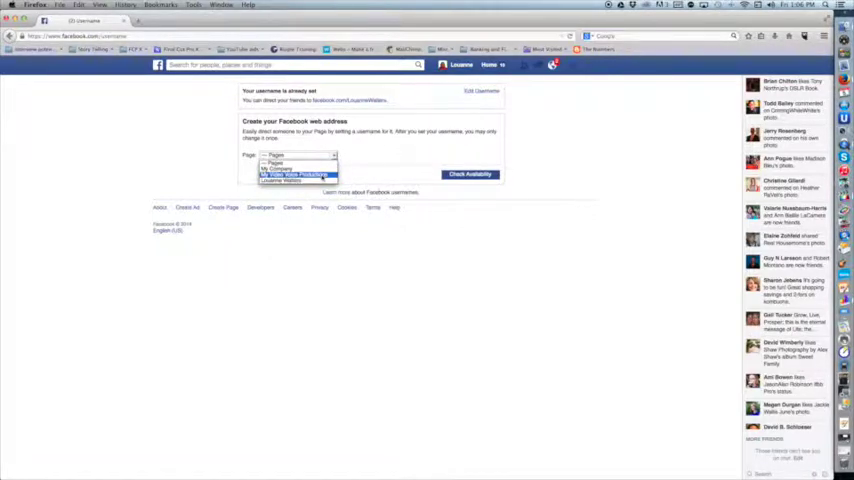
left_click(292, 174)
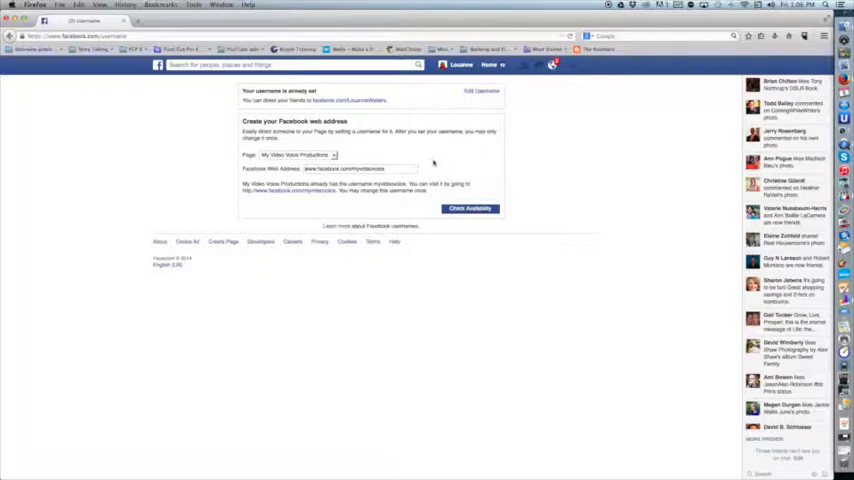
mouse_move(410, 168)
type("MVVPTV")
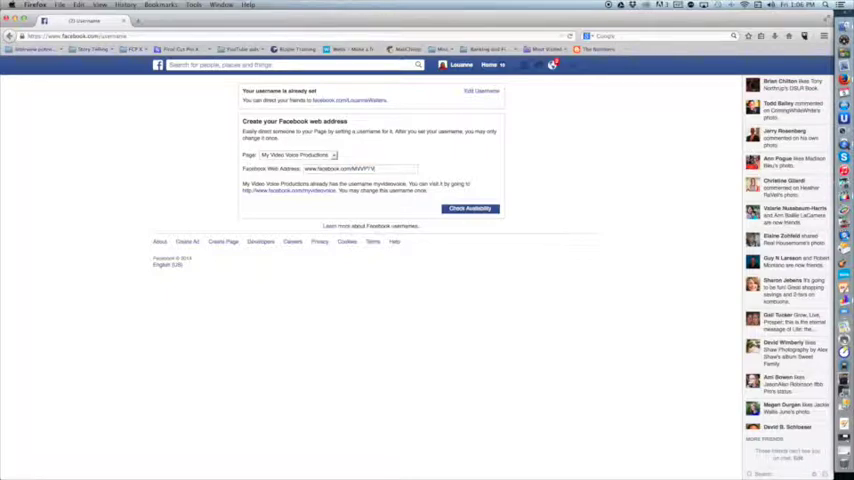
mouse_move(478, 190)
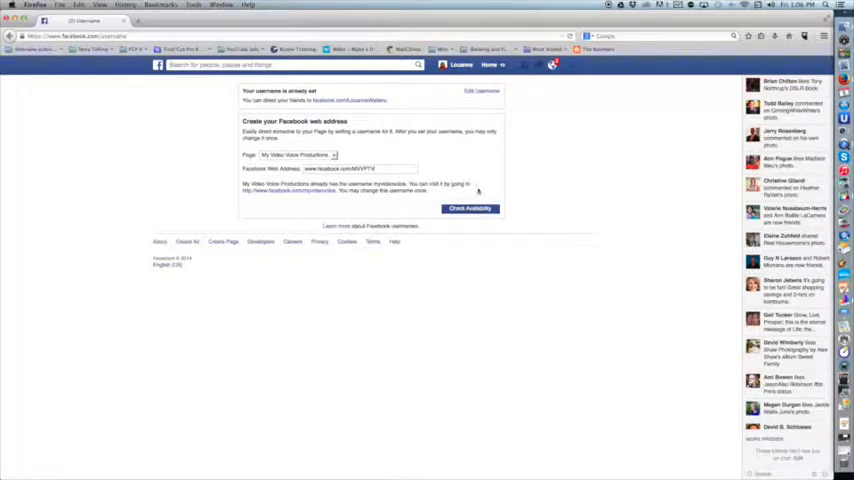
Step: Check availability of MVVPTV and dismiss the Username Available notice
left_click(470, 208)
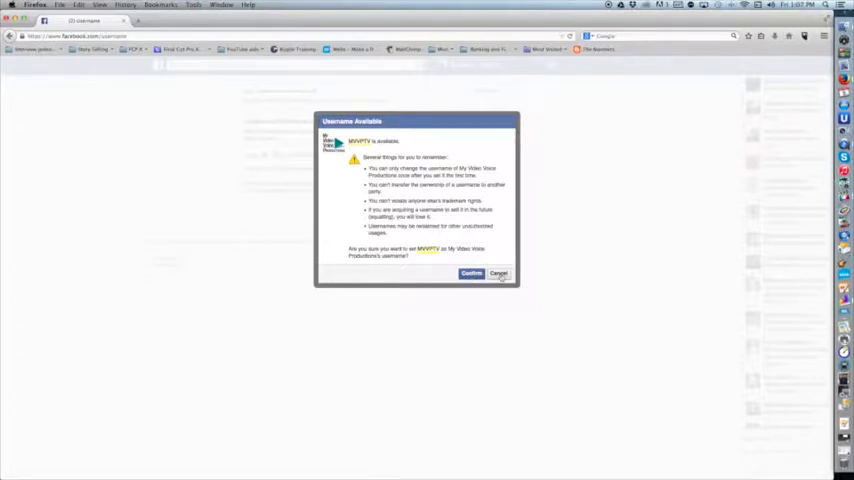
left_click(470, 272)
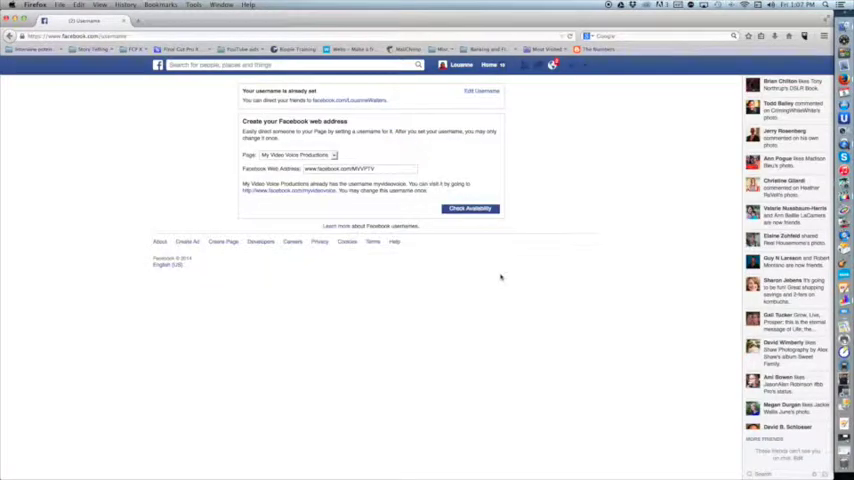